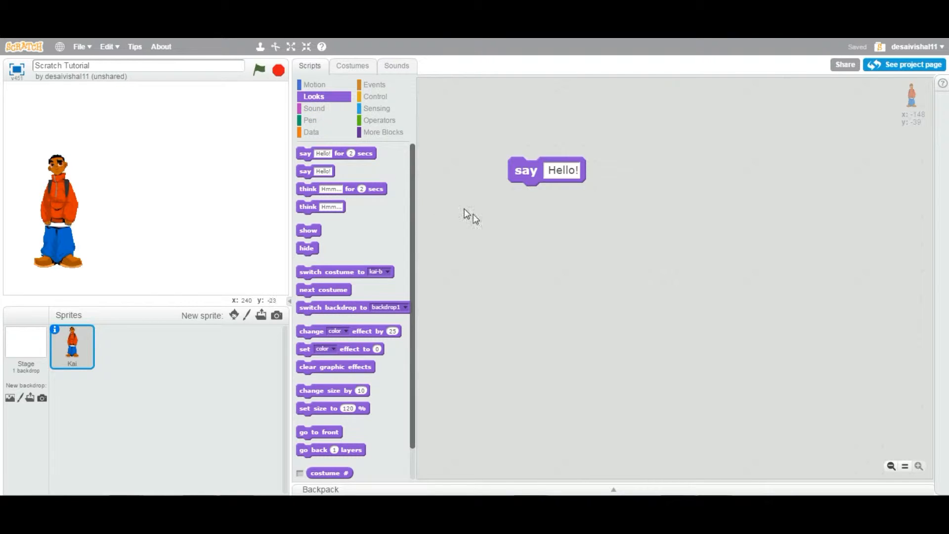
{"action": "mouse_move", "coordinate": [321, 214]}
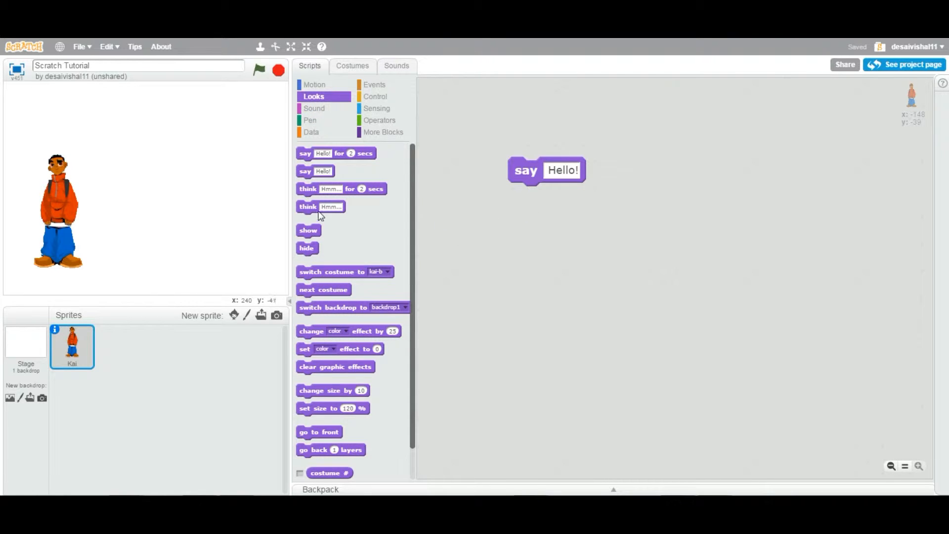
Try a think Hmm... block above and below say Hello!, then discard it
{"action": "left_click_drag", "start_coordinate": [307, 207], "coordinate": [521, 235]}
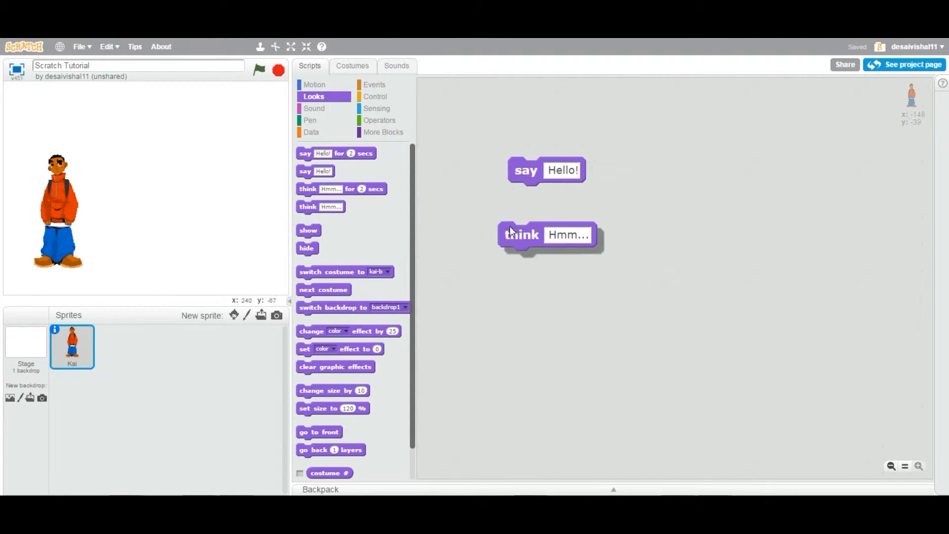
{"action": "left_click_drag", "start_coordinate": [521, 235], "coordinate": [529, 202]}
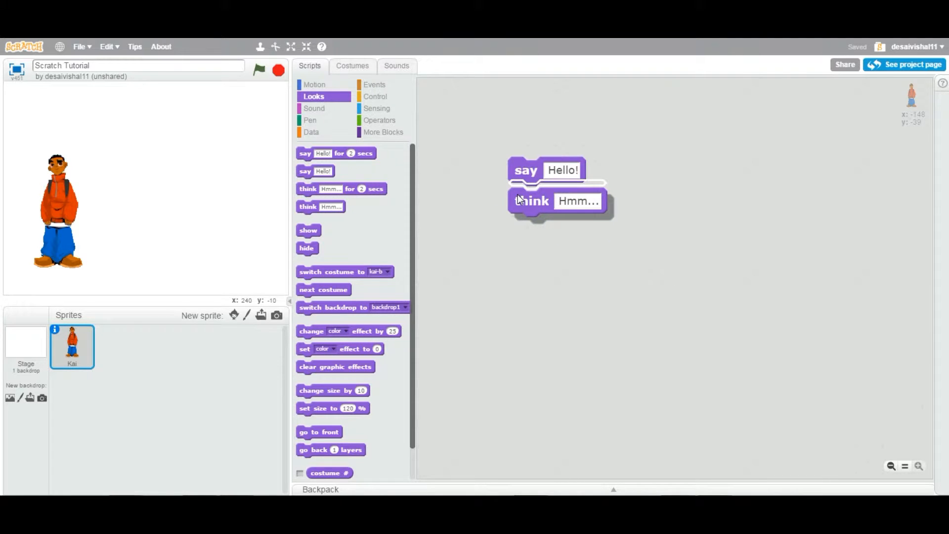
{"action": "left_click_drag", "start_coordinate": [529, 200], "coordinate": [535, 149]}
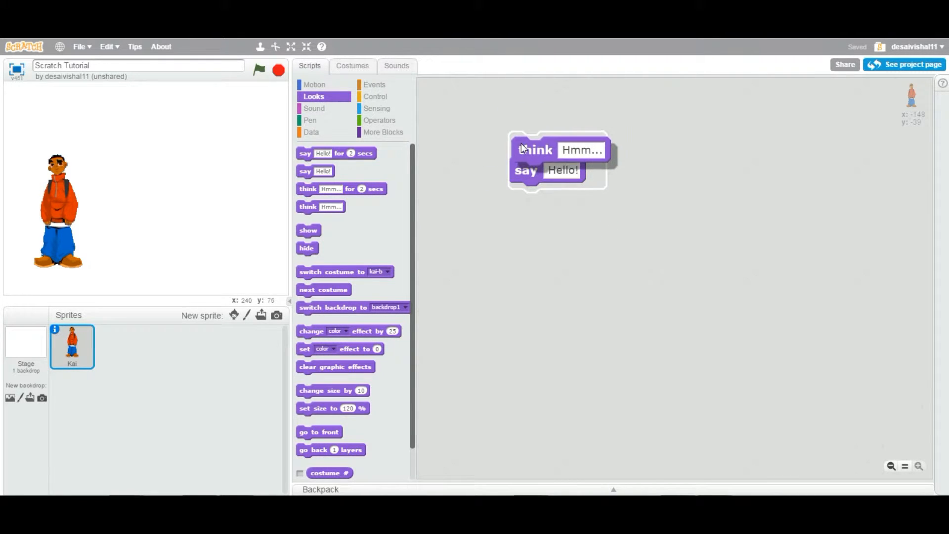
{"action": "left_click_drag", "start_coordinate": [536, 149], "coordinate": [515, 143]}
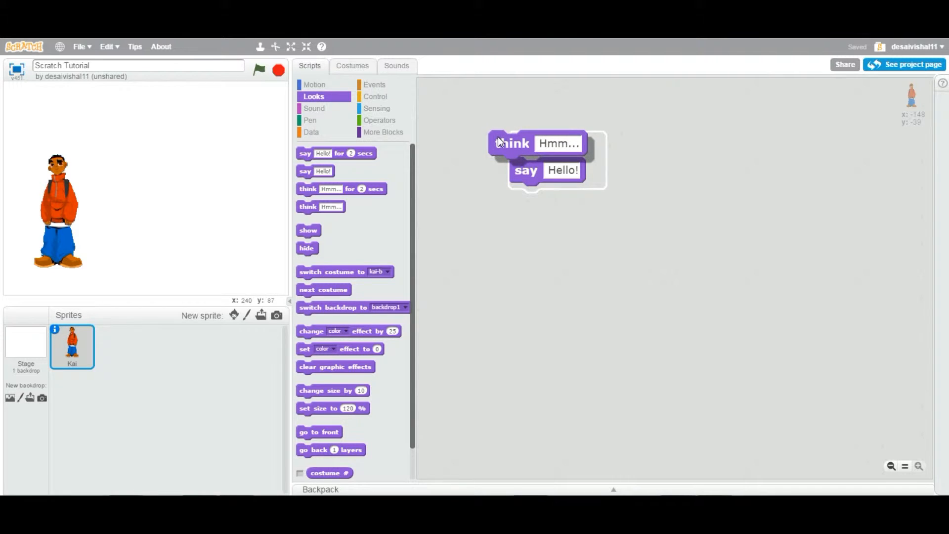
{"action": "left_click_drag", "start_coordinate": [511, 143], "coordinate": [396, 196]}
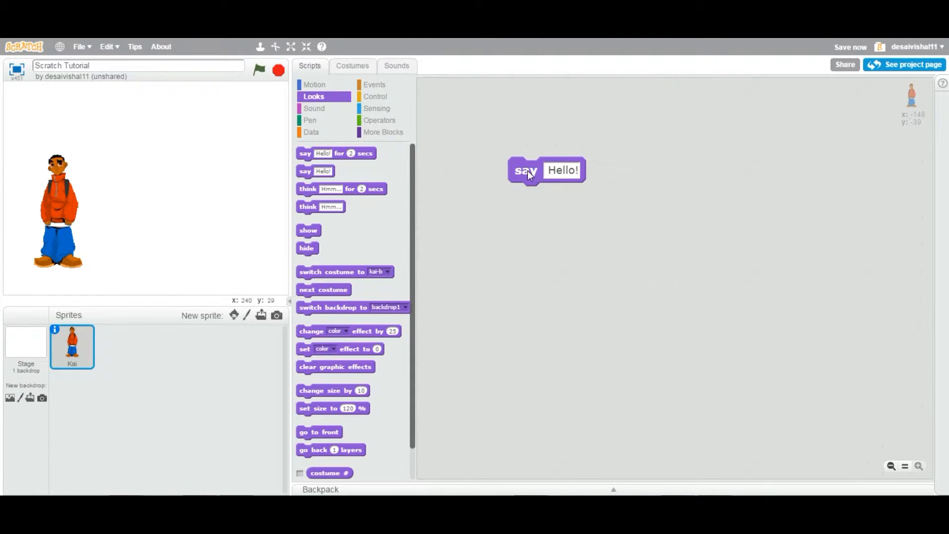
Nudge the say Hello! block into place and discard an extra say Hello! block
{"action": "left_click_drag", "start_coordinate": [526, 170], "coordinate": [516, 158]}
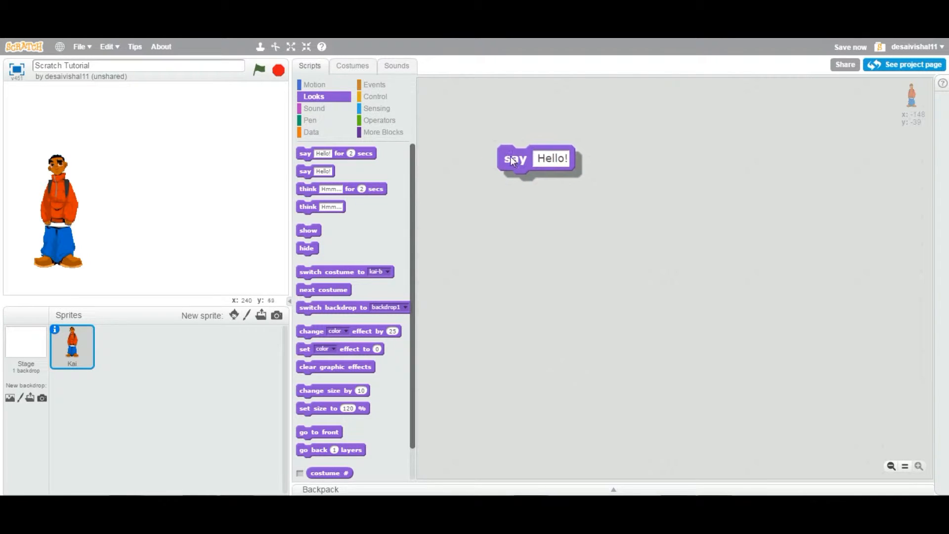
{"action": "left_click_drag", "start_coordinate": [515, 158], "coordinate": [517, 166]}
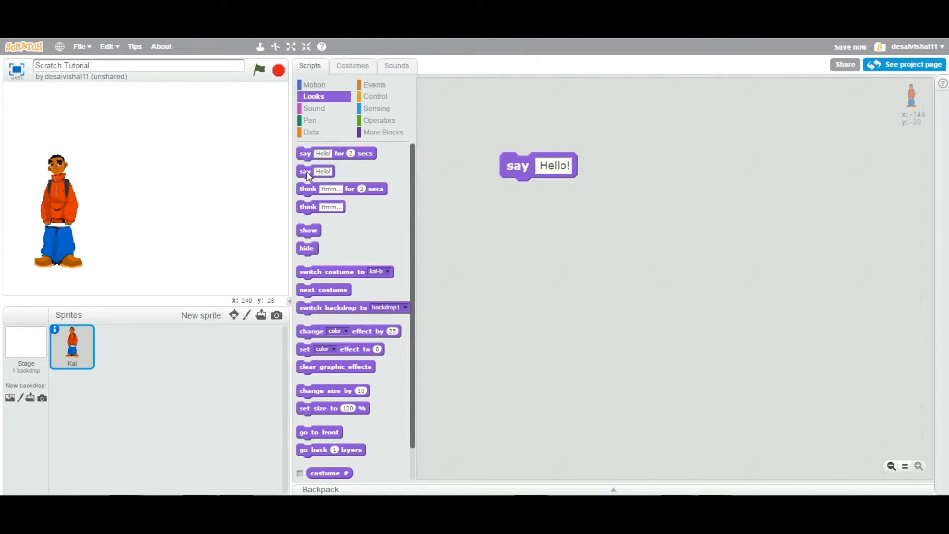
{"action": "left_click_drag", "start_coordinate": [315, 170], "coordinate": [538, 119]}
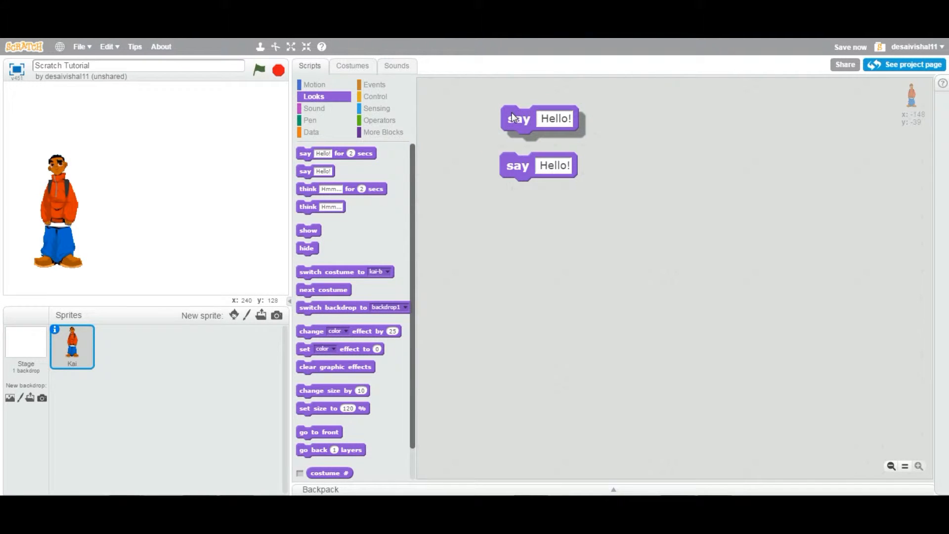
{"action": "left_click_drag", "start_coordinate": [517, 118], "coordinate": [429, 164]}
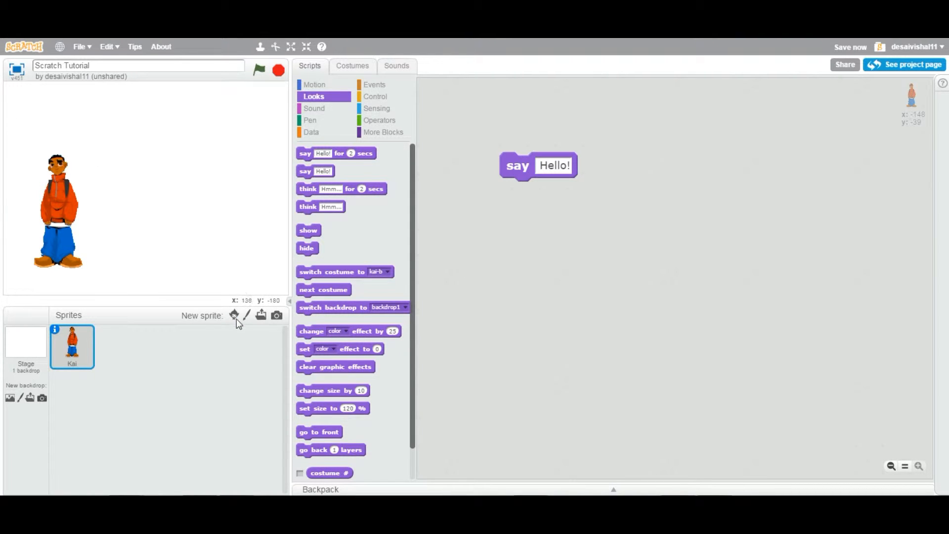
Run the say Hello! block so Kai shows a Hello! speech bubble
{"action": "left_click", "coordinate": [232, 314]}
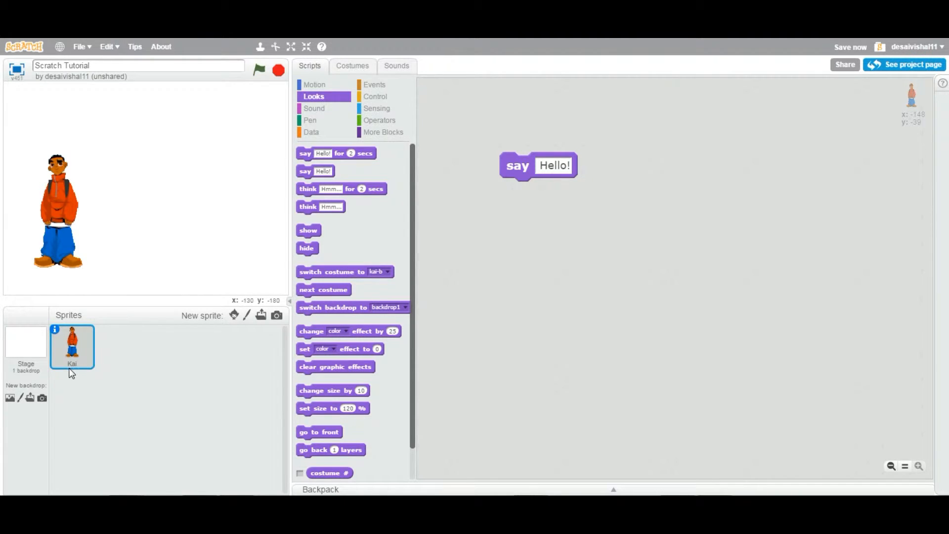
{"action": "mouse_move", "coordinate": [52, 207]}
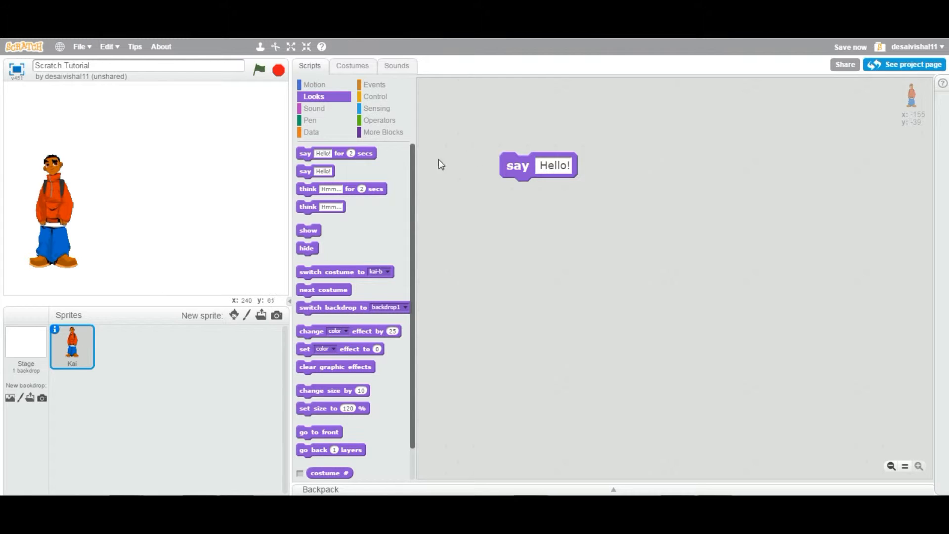
{"action": "left_click_drag", "start_coordinate": [536, 165], "coordinate": [538, 164]}
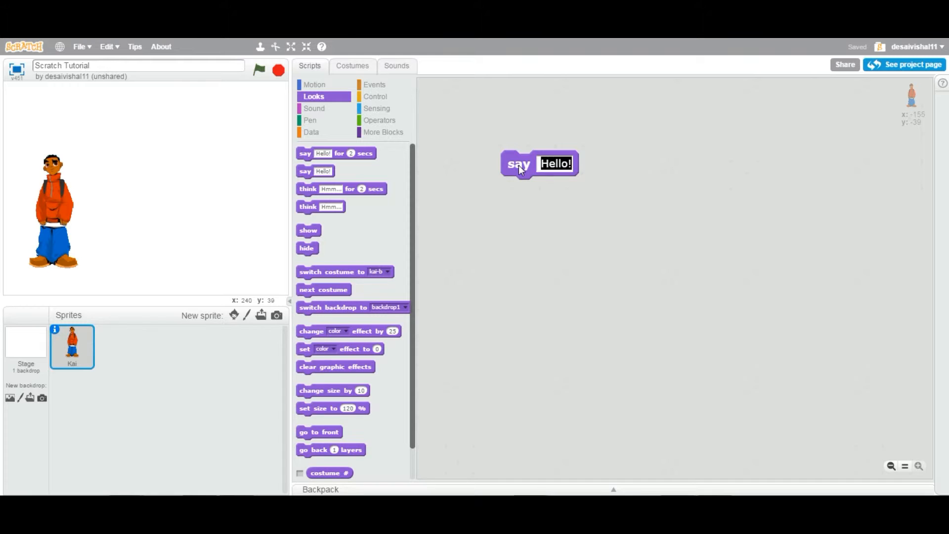
{"action": "left_click", "coordinate": [518, 164]}
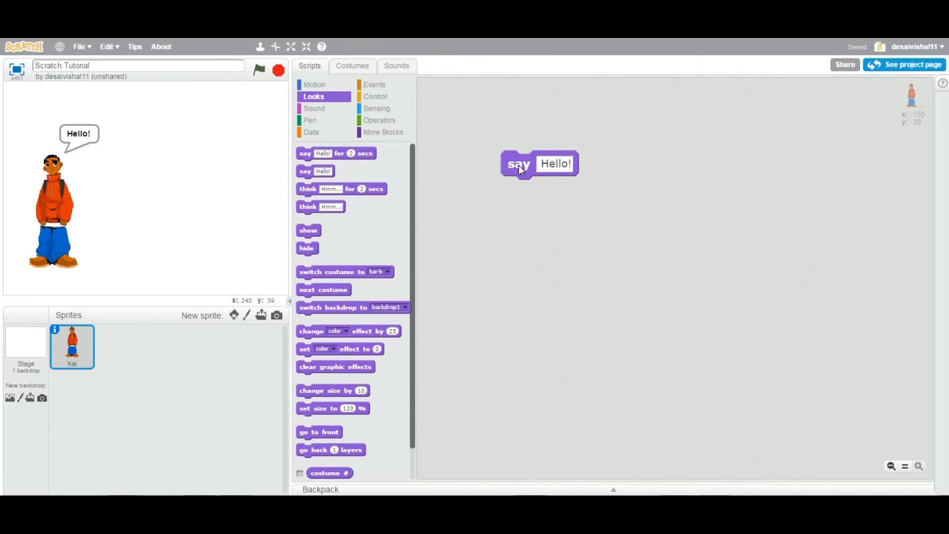
{"action": "mouse_move", "coordinate": [123, 138]}
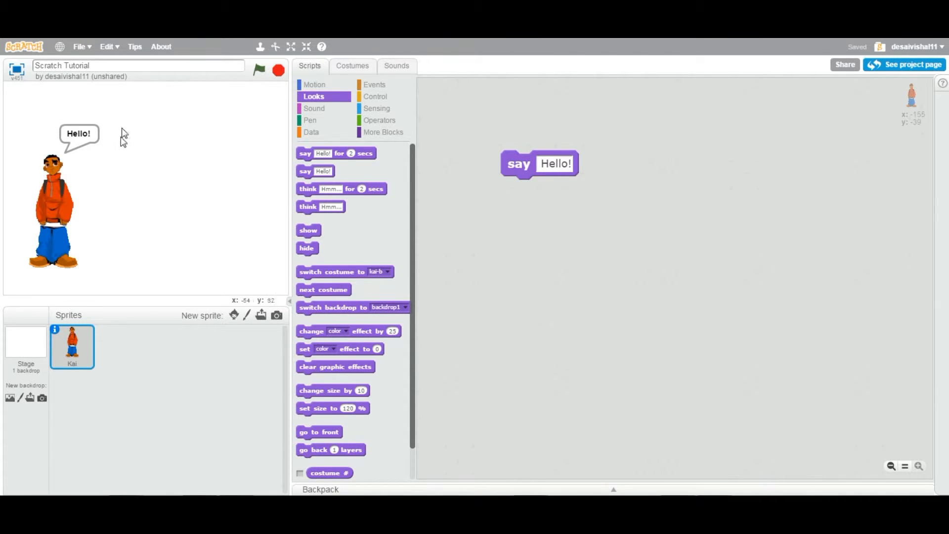
{"action": "mouse_move", "coordinate": [80, 156]}
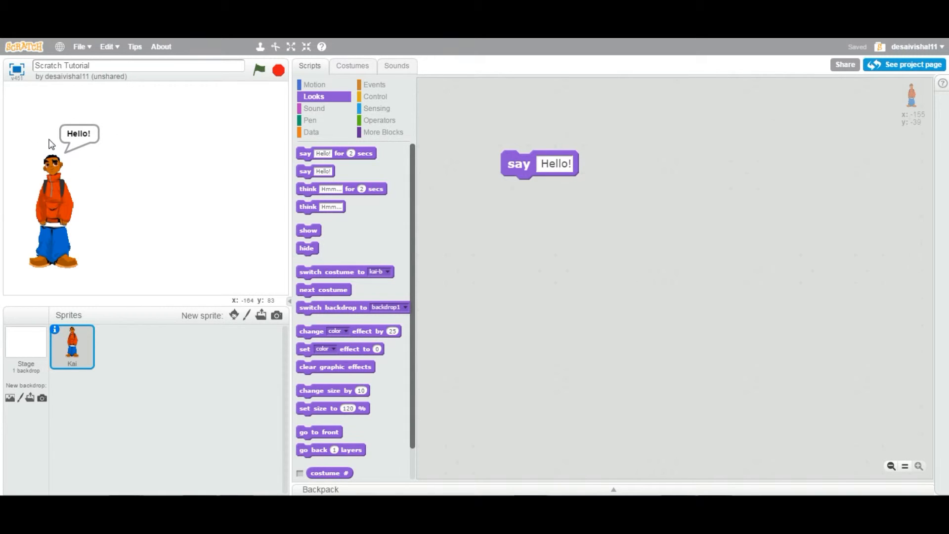
{"action": "mouse_move", "coordinate": [90, 145]}
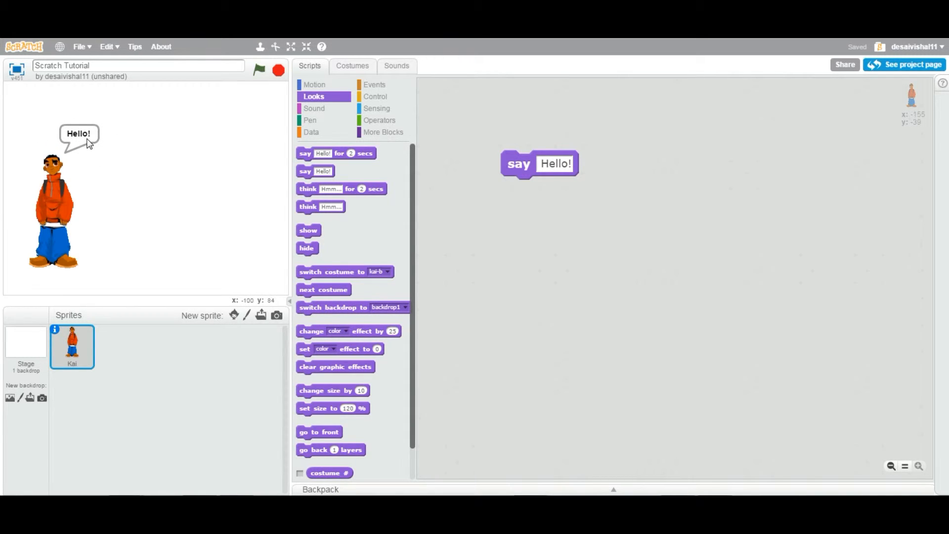
{"action": "mouse_move", "coordinate": [313, 198]}
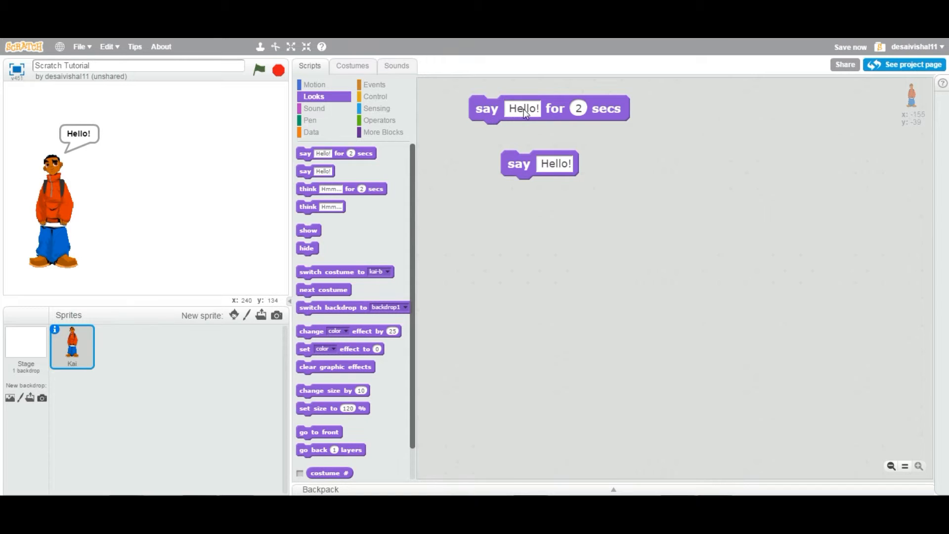
{"action": "mouse_move", "coordinate": [591, 117]}
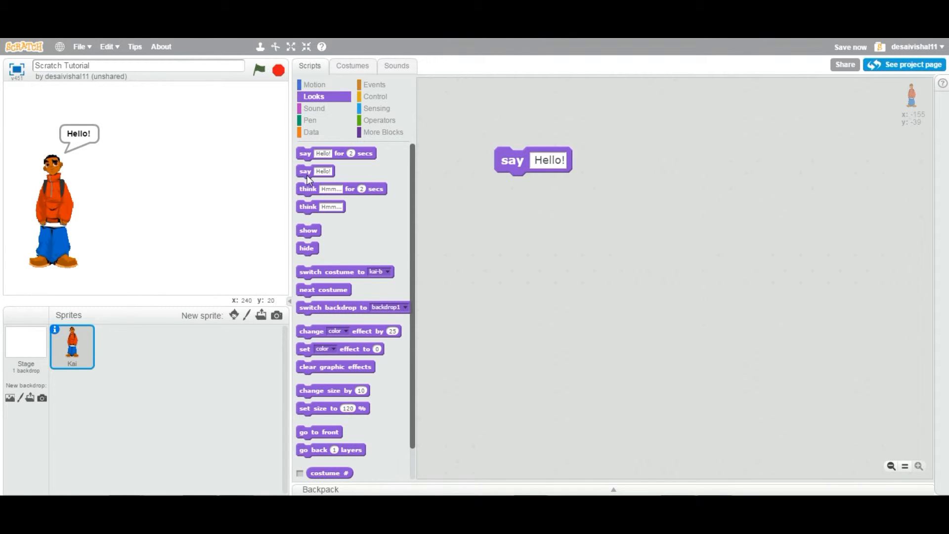
Add a second say block reading John and run it on Kai
{"action": "left_click_drag", "start_coordinate": [314, 171], "coordinate": [518, 190]}
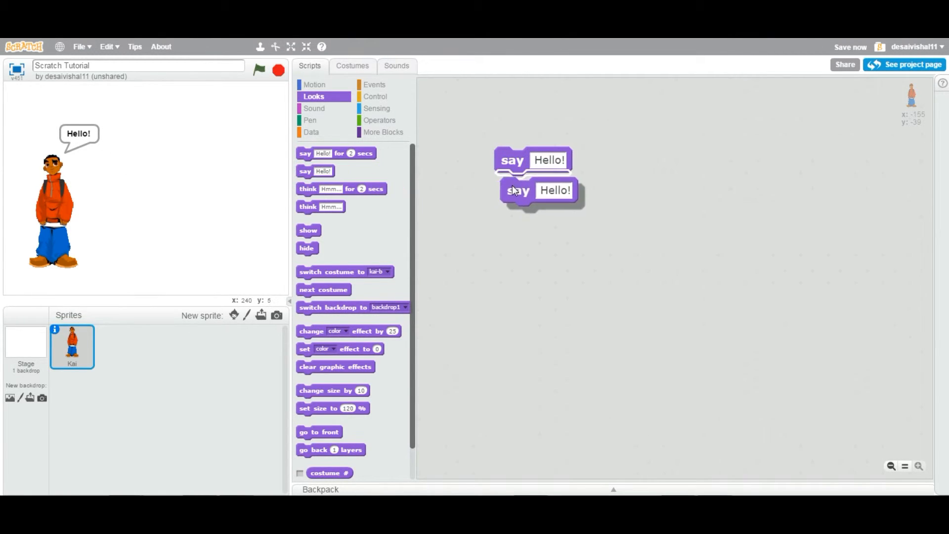
{"action": "left_click", "coordinate": [549, 186]}
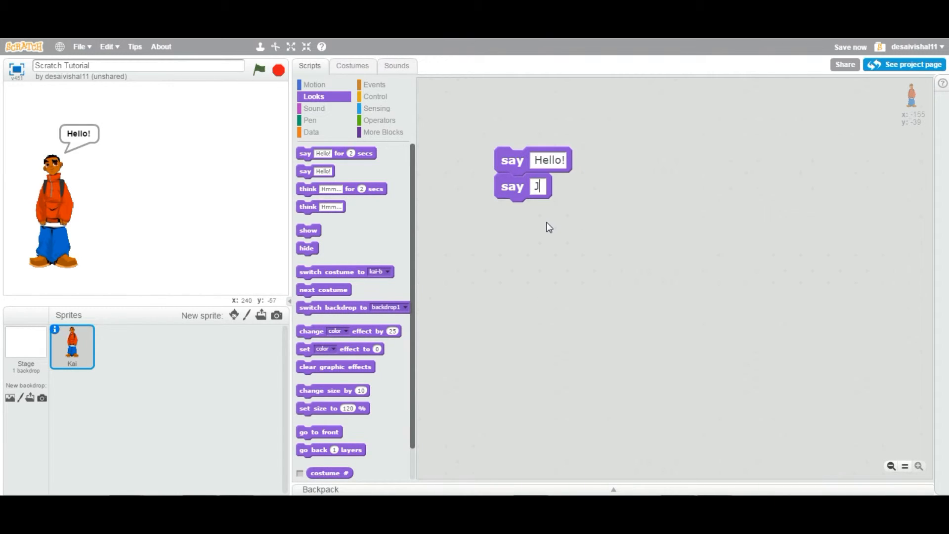
{"action": "type", "text": "John"}
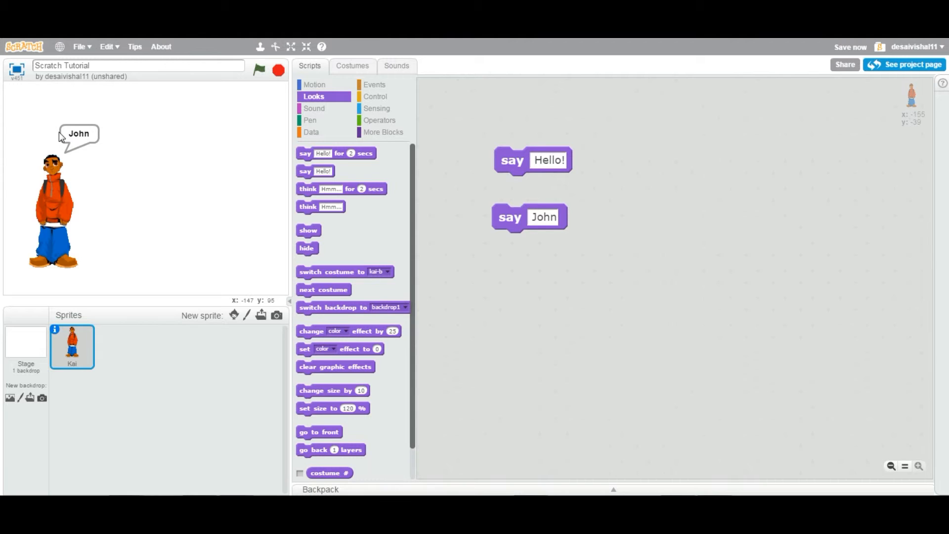
{"action": "mouse_move", "coordinate": [66, 118]}
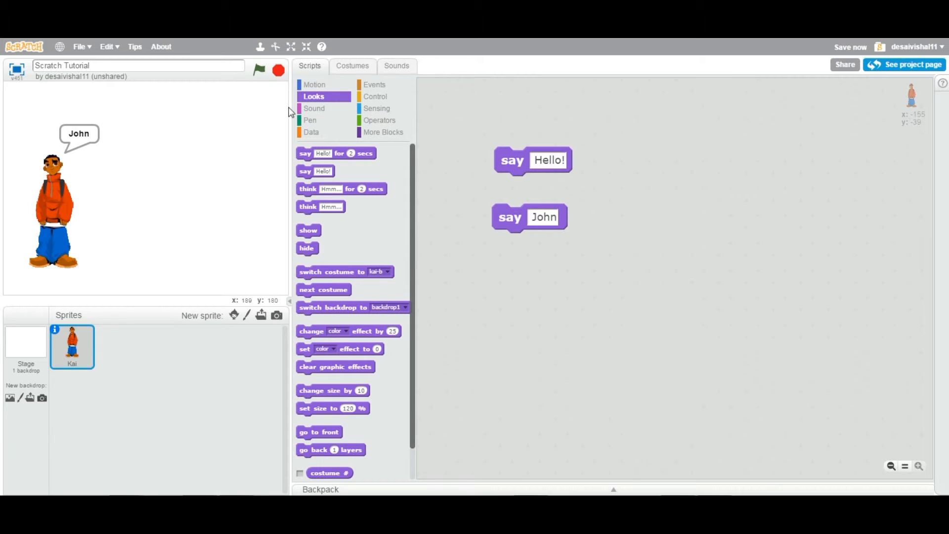
{"action": "mouse_move", "coordinate": [82, 142]}
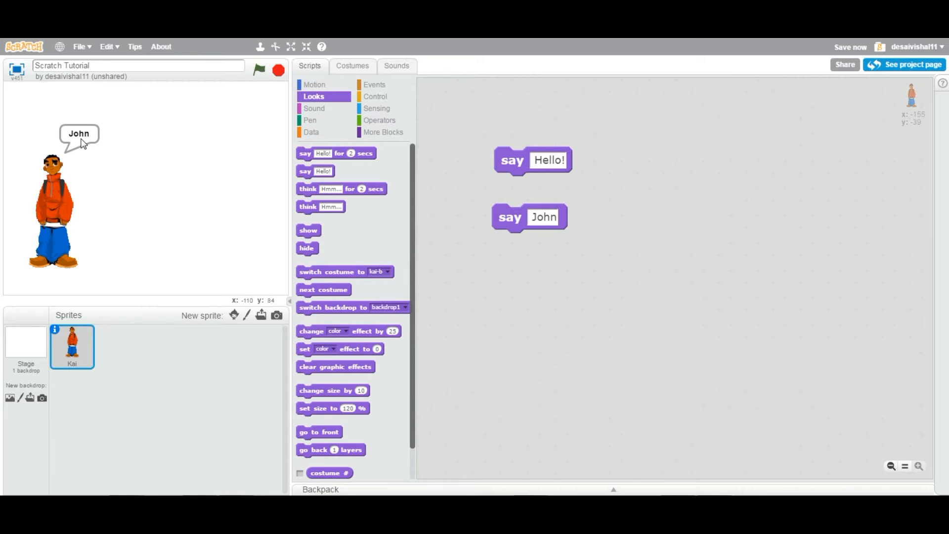
{"action": "mouse_move", "coordinate": [586, 194]}
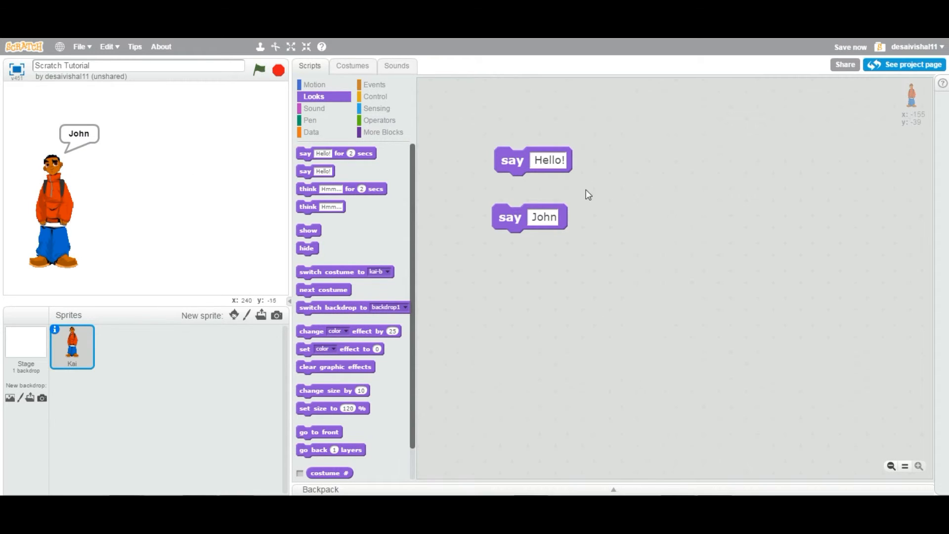
{"action": "left_click", "coordinate": [511, 159]}
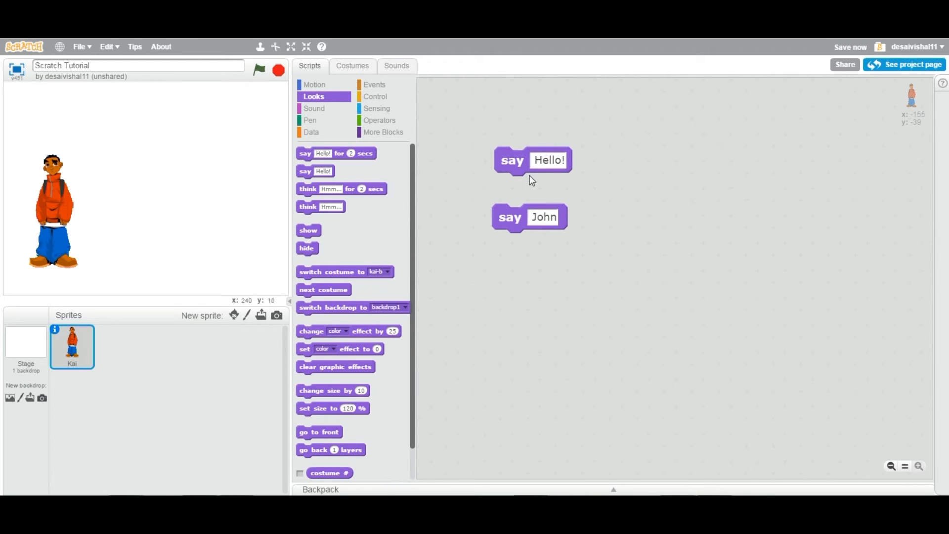
Reposition the say Hello! block and bring the say John block just below it
{"action": "left_click_drag", "start_coordinate": [532, 159], "coordinate": [521, 169]}
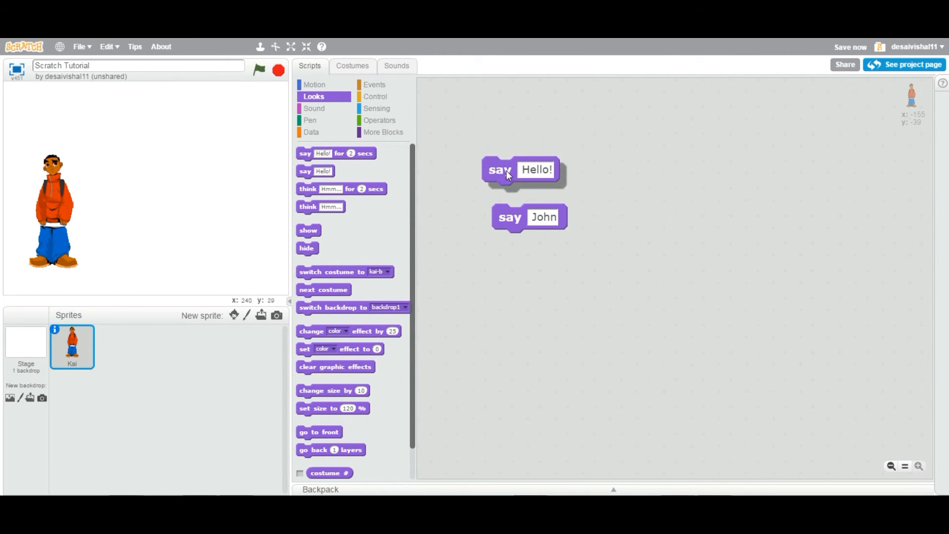
{"action": "left_click_drag", "start_coordinate": [499, 169], "coordinate": [508, 151]}
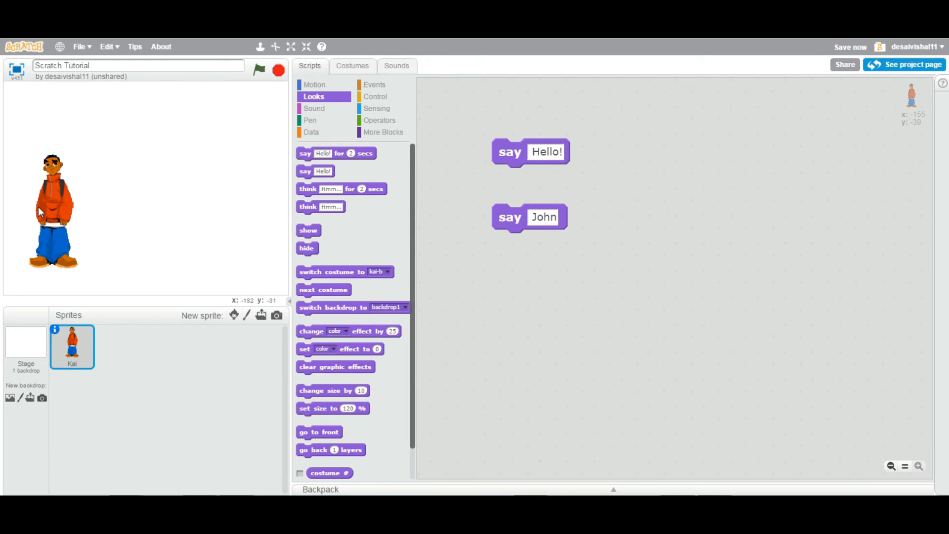
{"action": "mouse_move", "coordinate": [198, 201]}
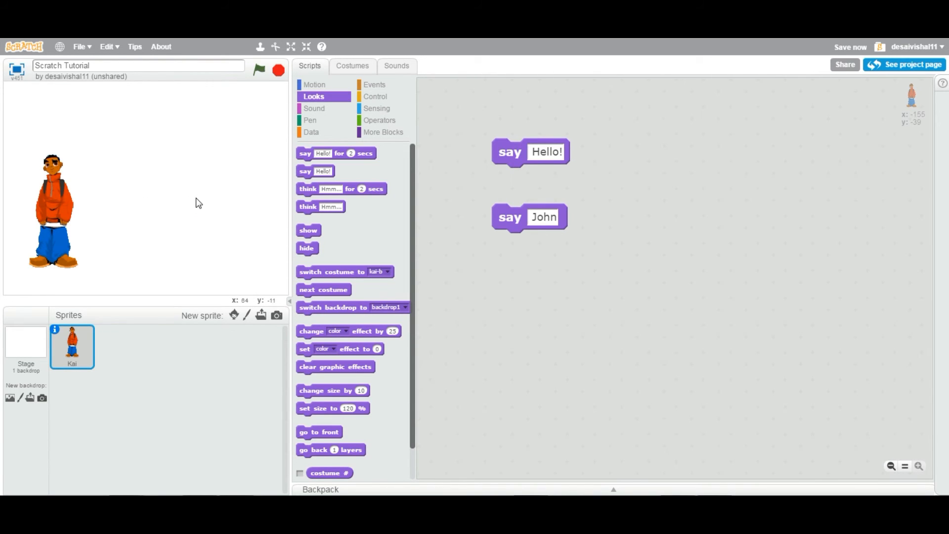
{"action": "mouse_move", "coordinate": [207, 200]}
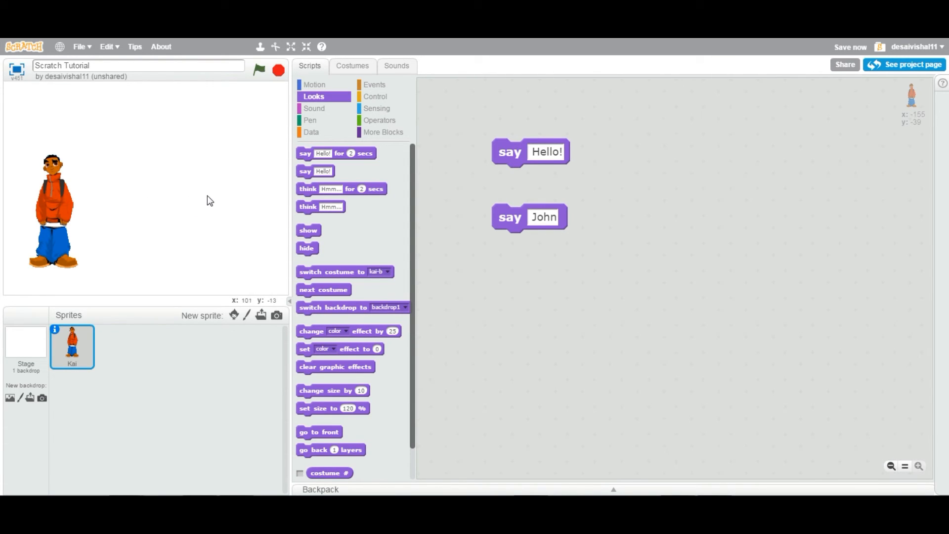
{"action": "mouse_move", "coordinate": [462, 210]}
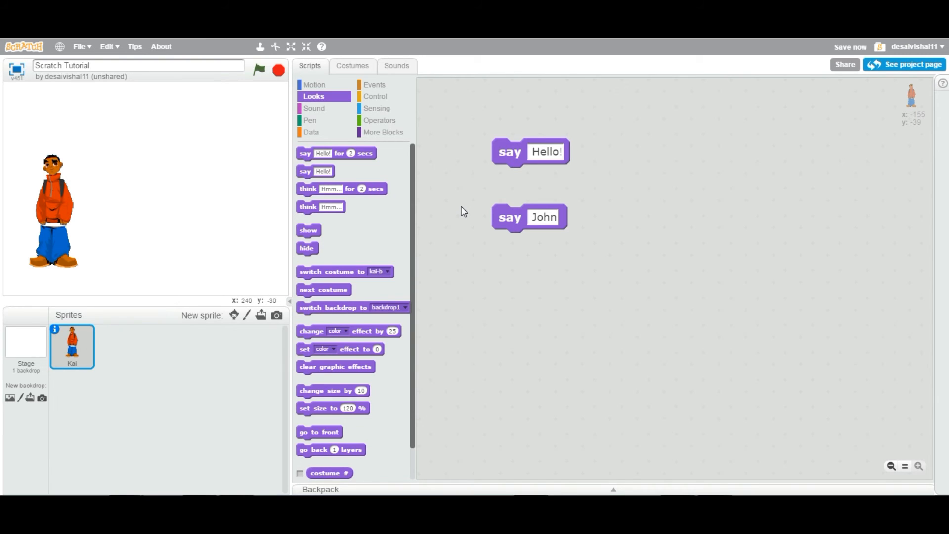
{"action": "mouse_move", "coordinate": [473, 210]}
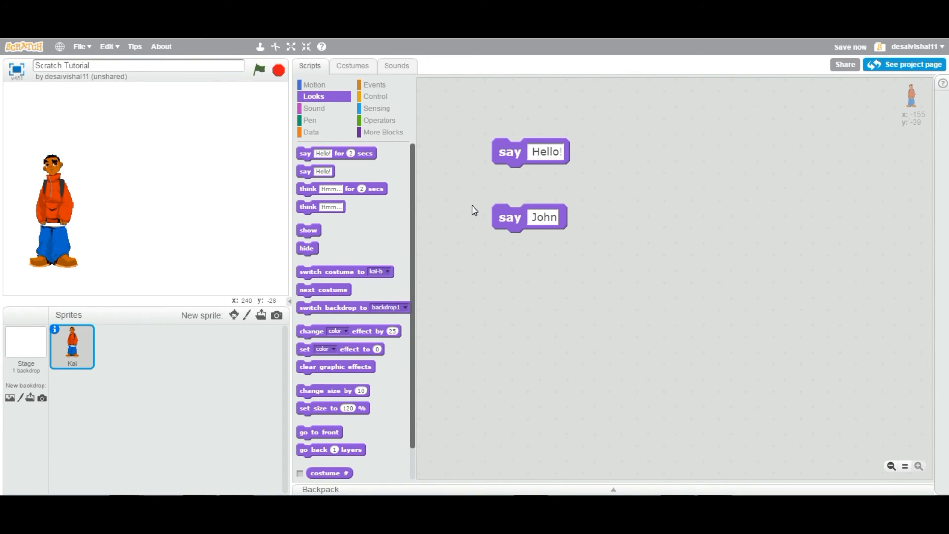
{"action": "mouse_move", "coordinate": [516, 157]}
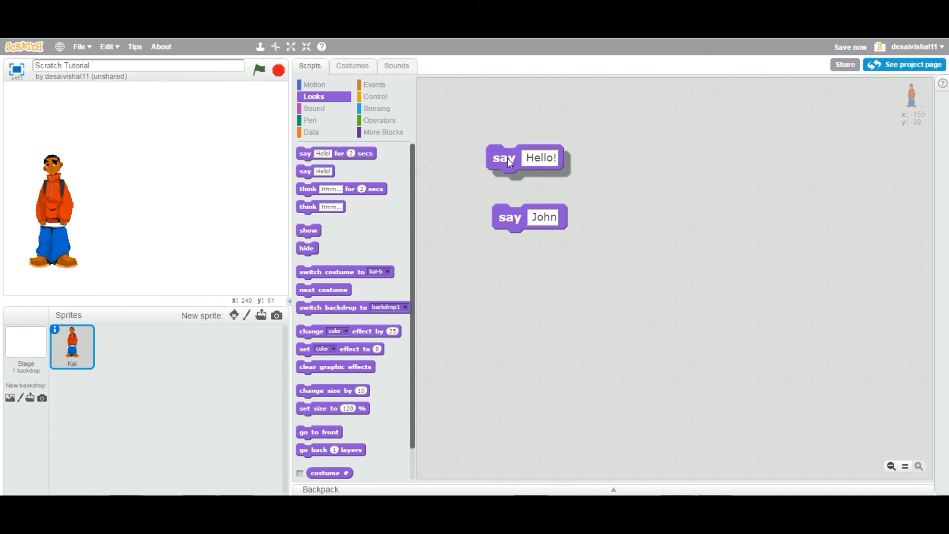
{"action": "left_click_drag", "start_coordinate": [523, 157], "coordinate": [529, 156]}
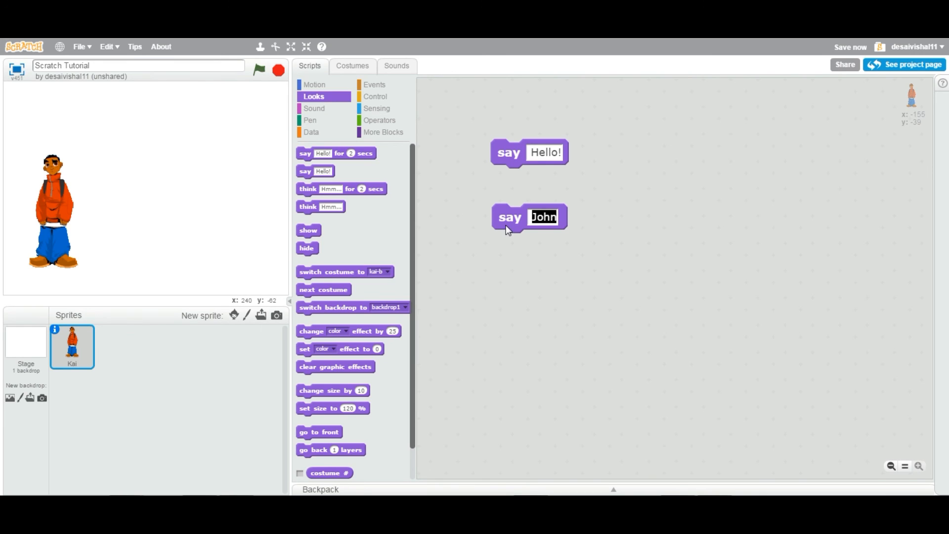
{"action": "left_click", "coordinate": [512, 289]}
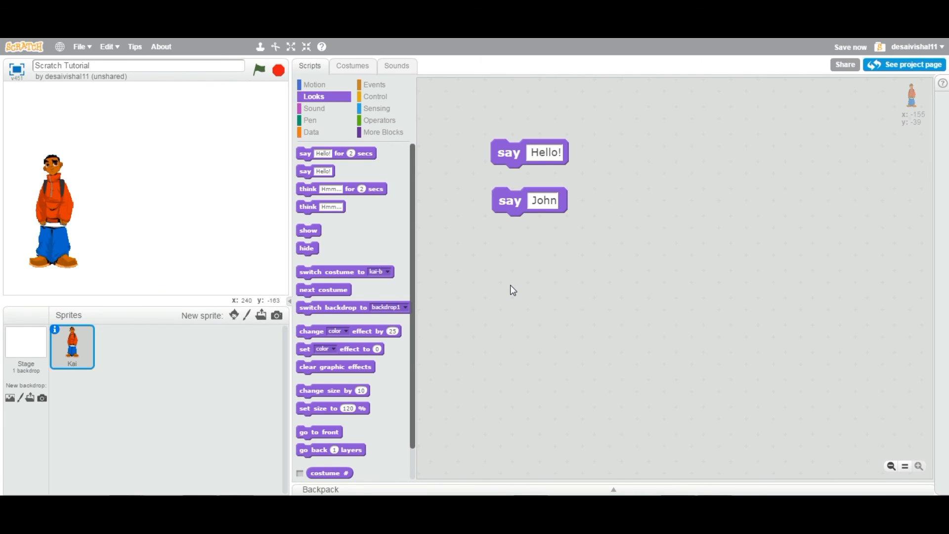